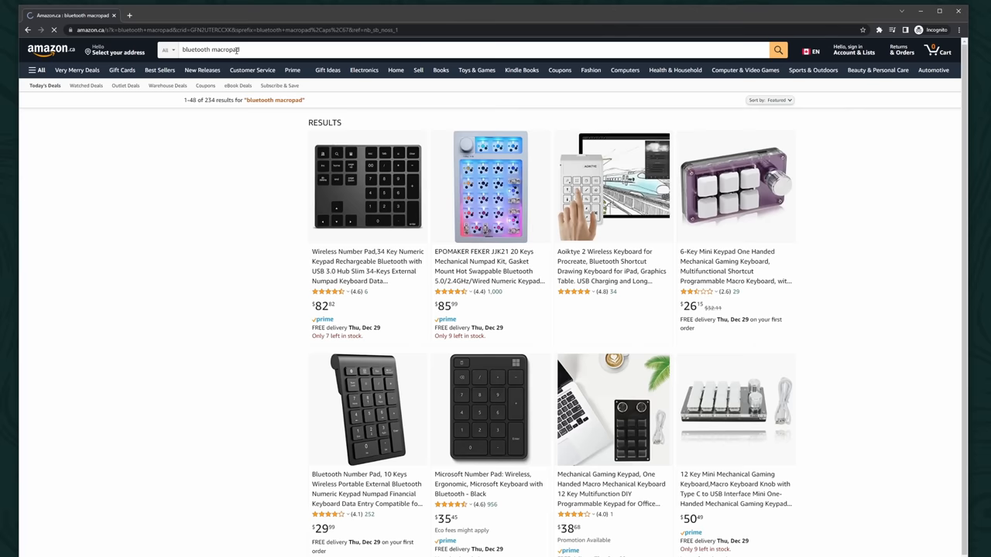
- Connect to the remapper and load its stored Left Shift + F13–F24 keypad mappings
scroll("down", 3)
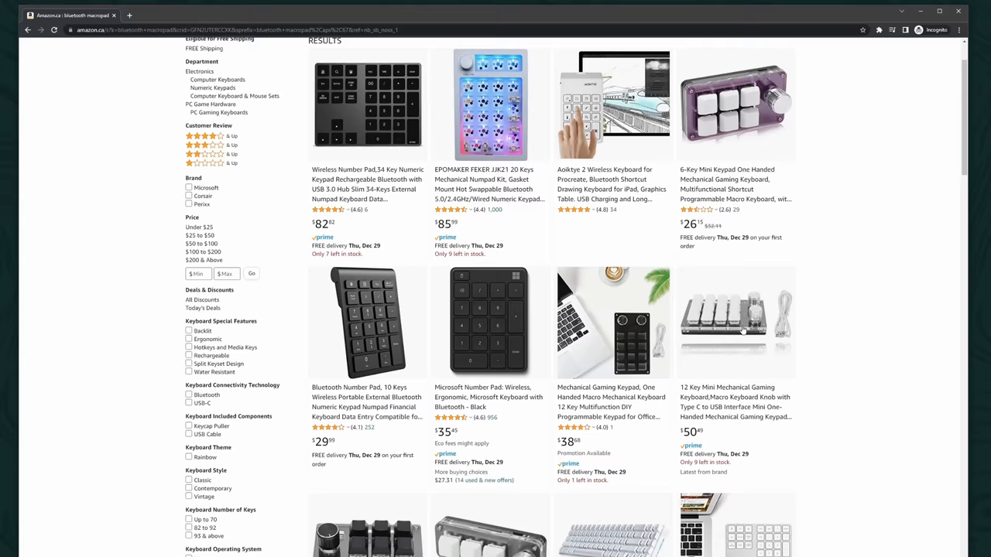
scroll("down", 3)
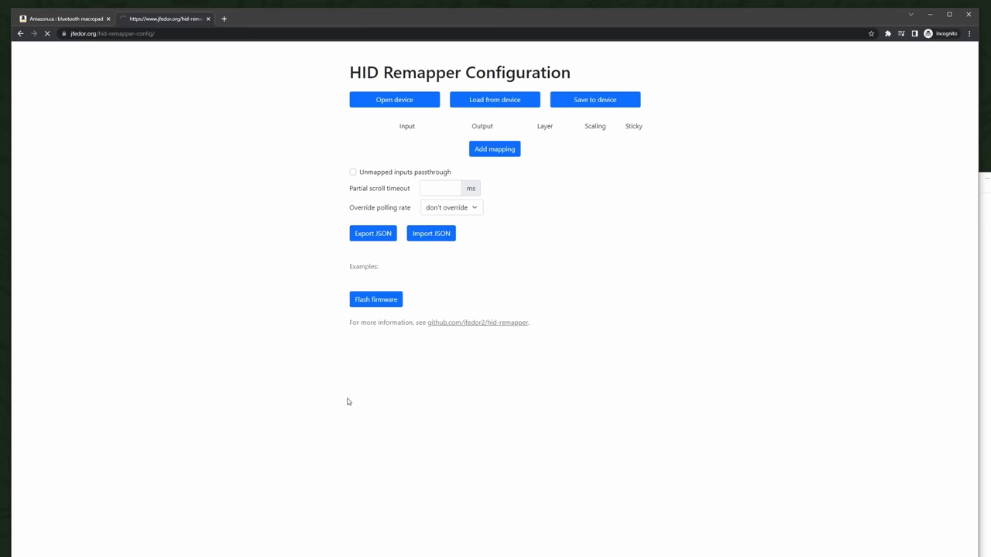
left_click(394, 99)
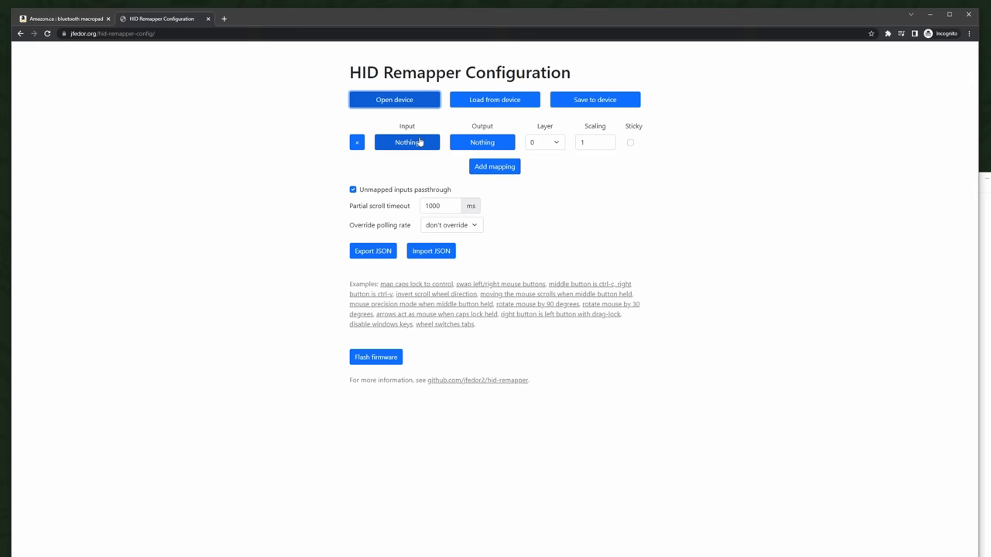
left_click(494, 99)
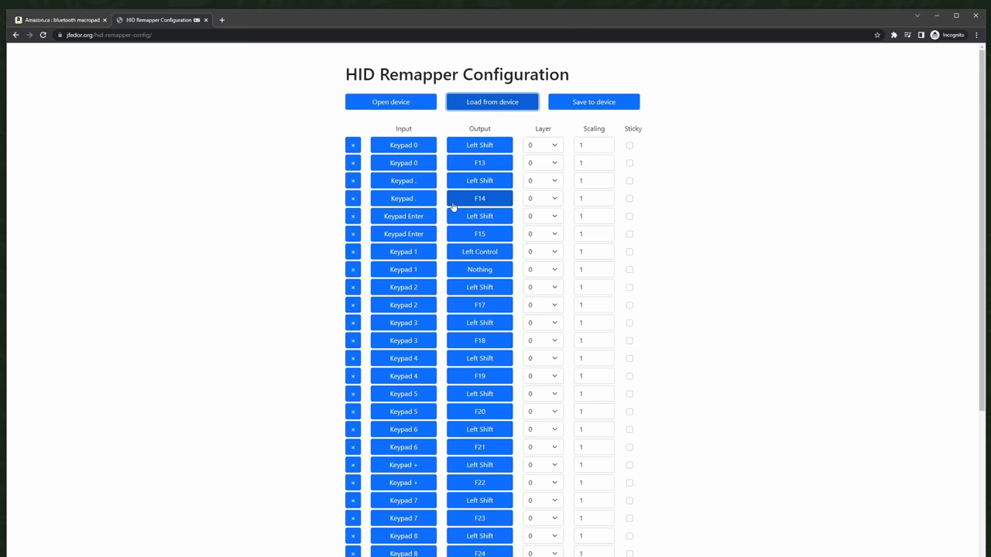
left_click(684, 3)
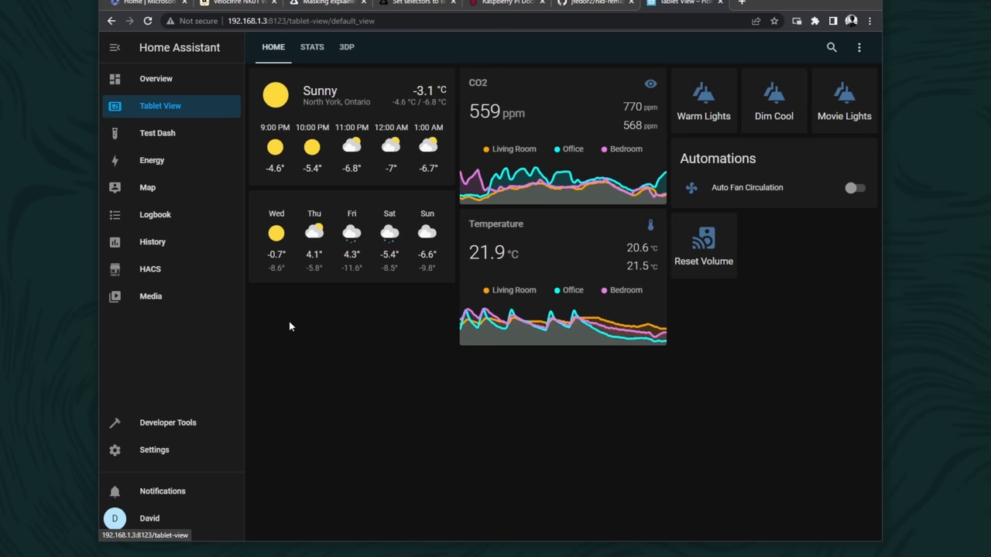
- Go to Home Assistant's integrations page listing ESPHome, Google Cast and HACS
left_click(154, 450)
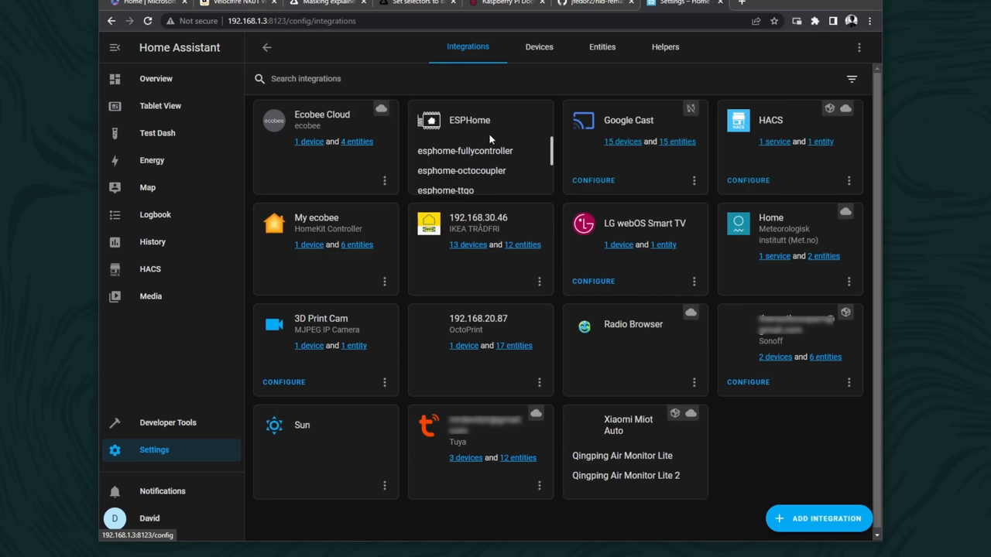